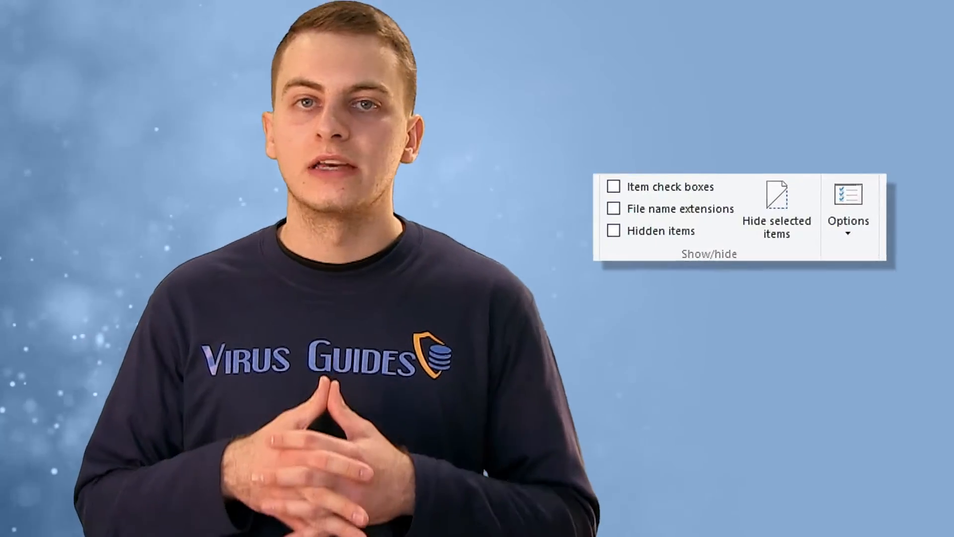
# Step: Enable the Hidden items checkbox in File Explorer's View ribbon so hidden files appear
pyautogui.click(614, 230)
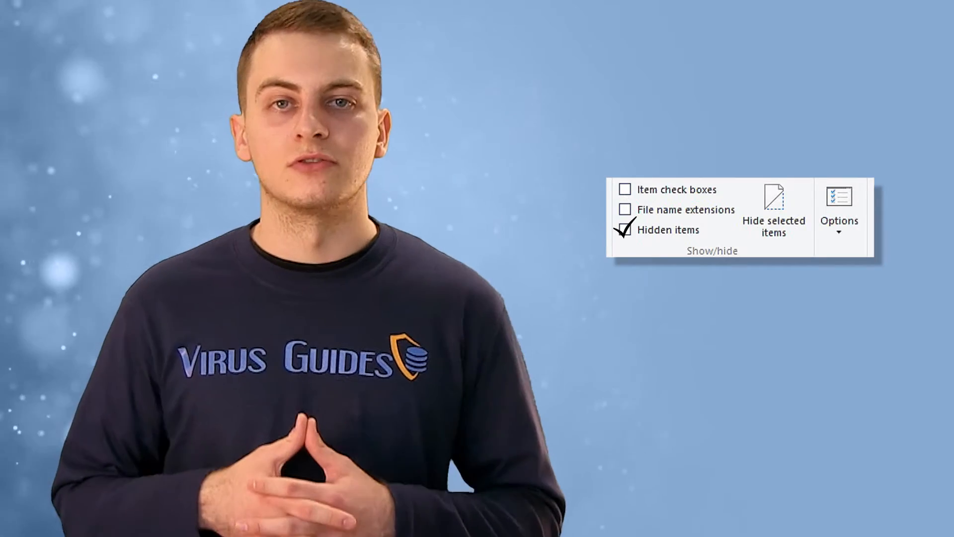